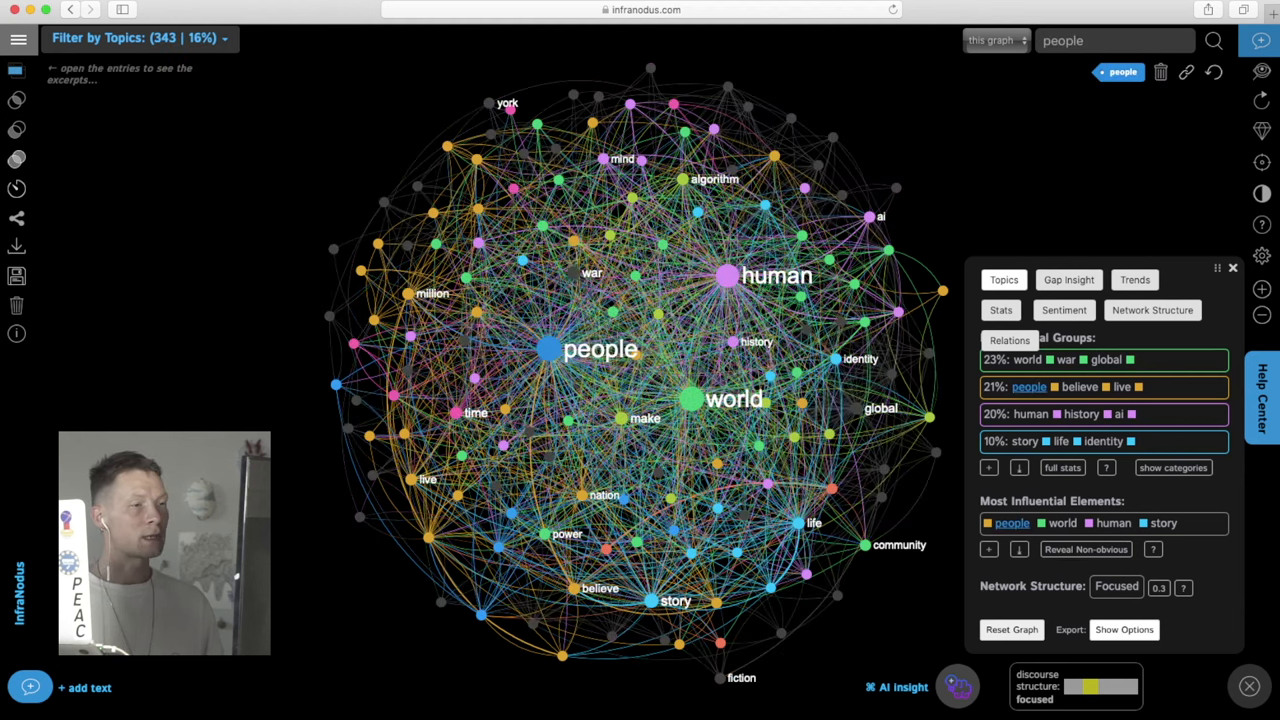
# Add human to the people selection, then clear it so category labels show over the full network.
pyautogui.click(776, 276)
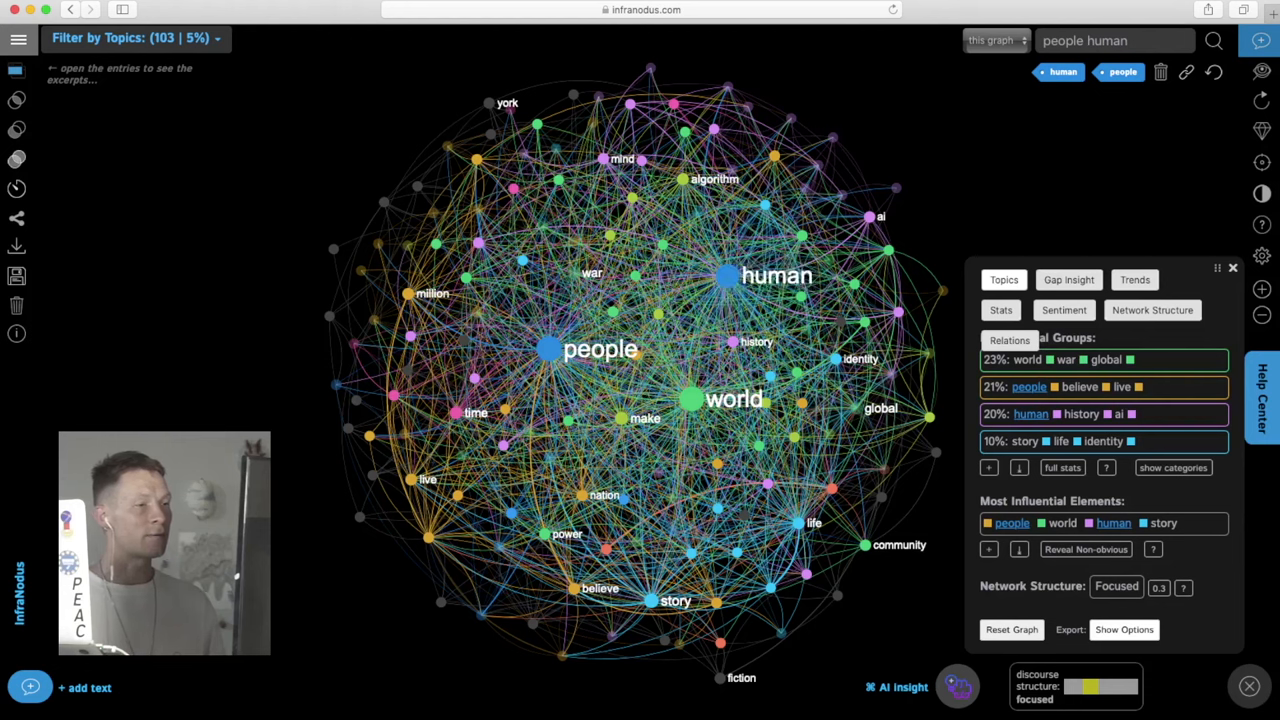
pyautogui.click(1124, 72)
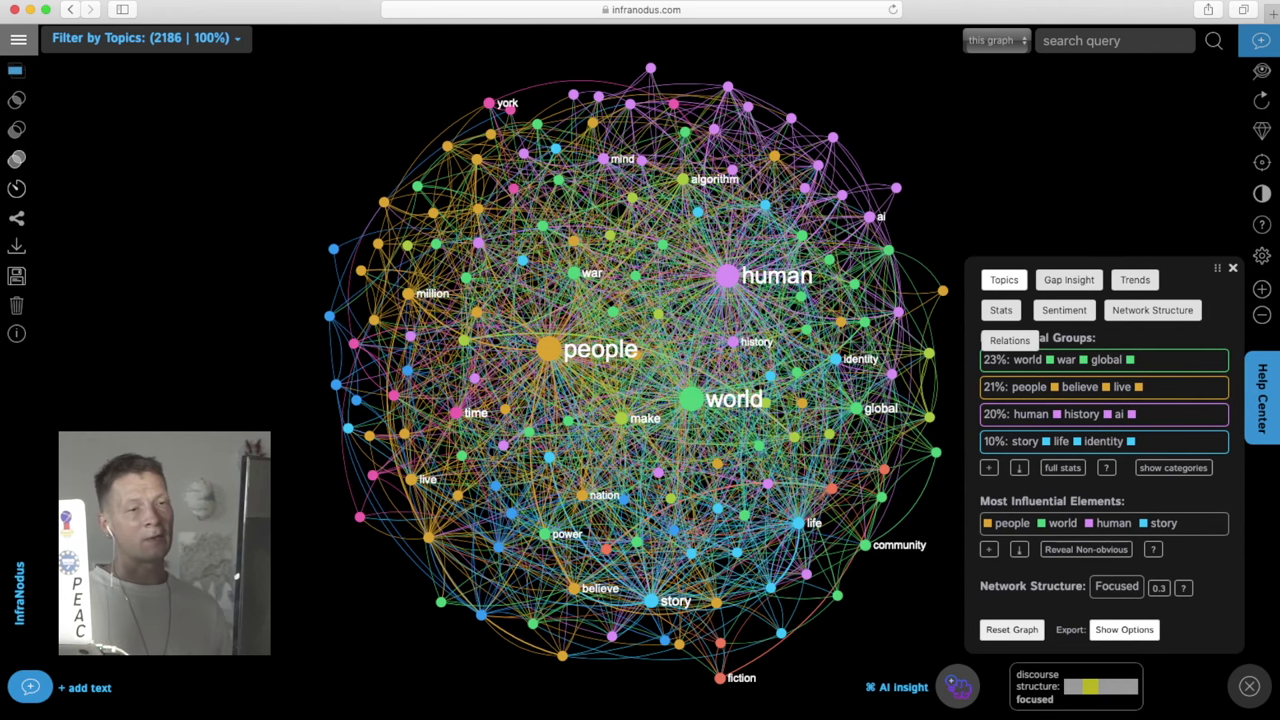
pyautogui.click(1100, 360)
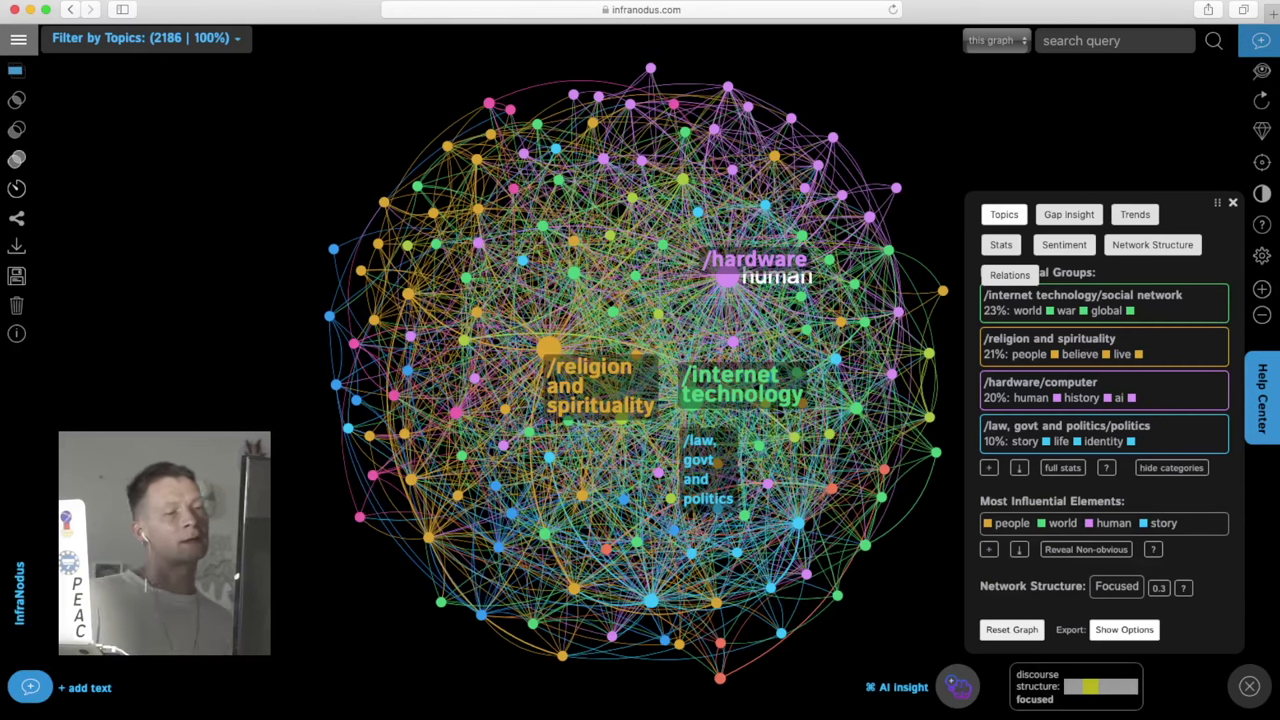
pyautogui.moveTo(870, 322)
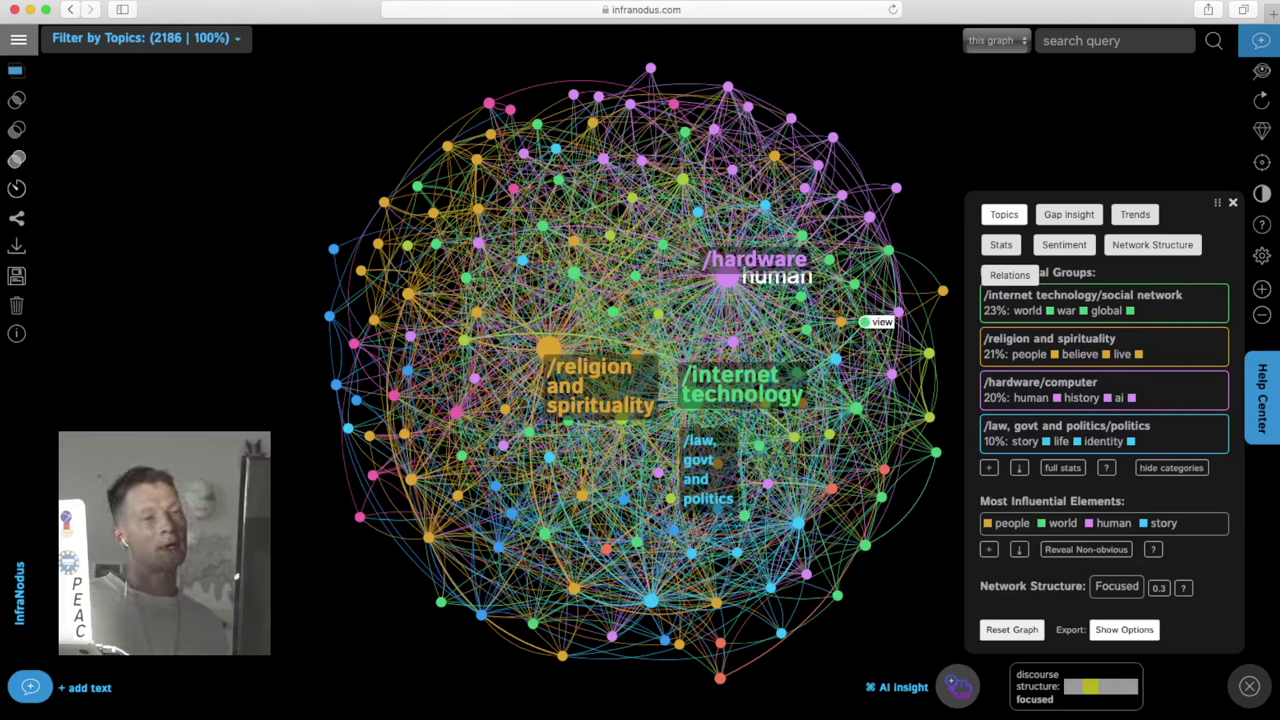
pyautogui.click(1172, 468)
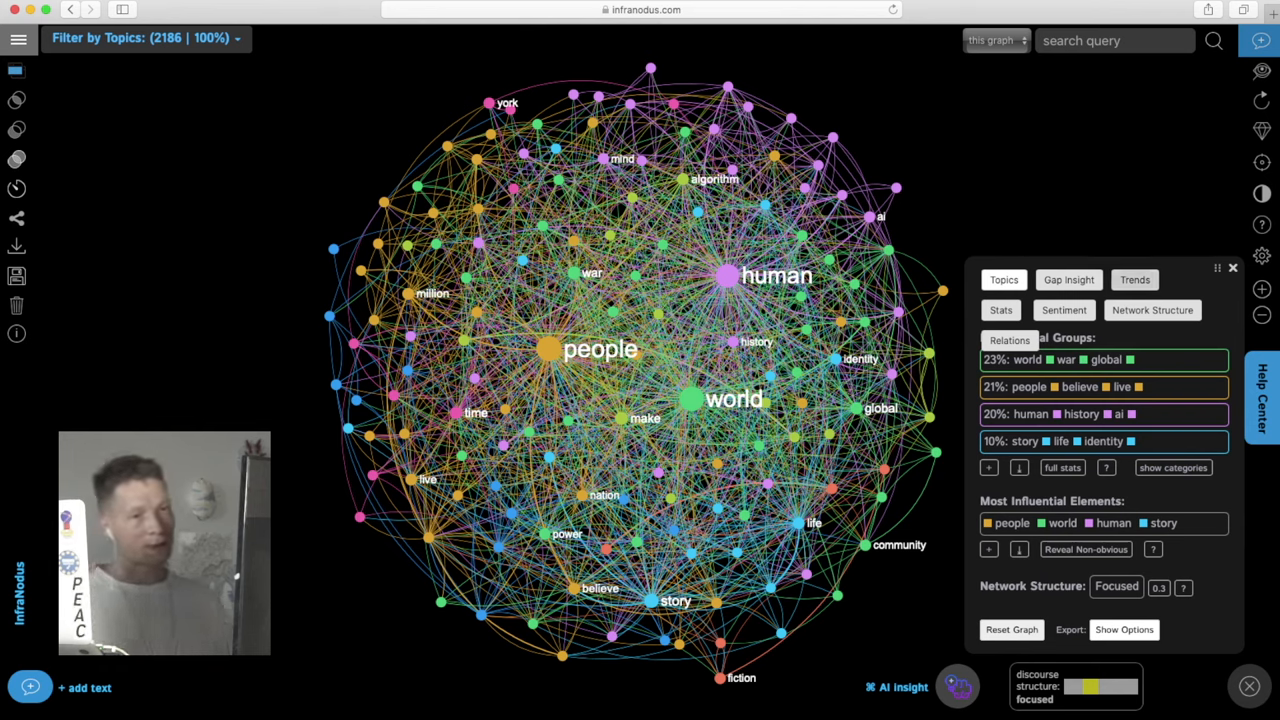
# Review Trends, word Stats, Network Structure insights, then list top Relations (twenty–century, thousand–year).
pyautogui.click(1136, 184)
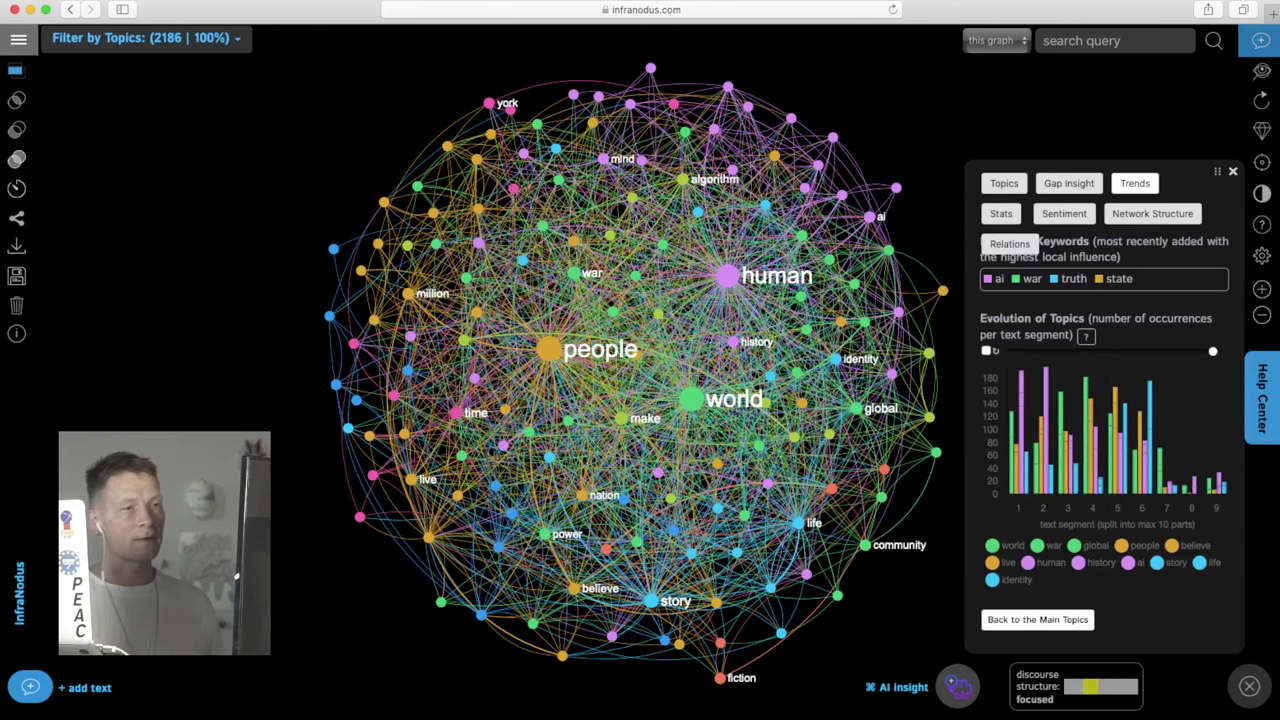
pyautogui.click(1000, 246)
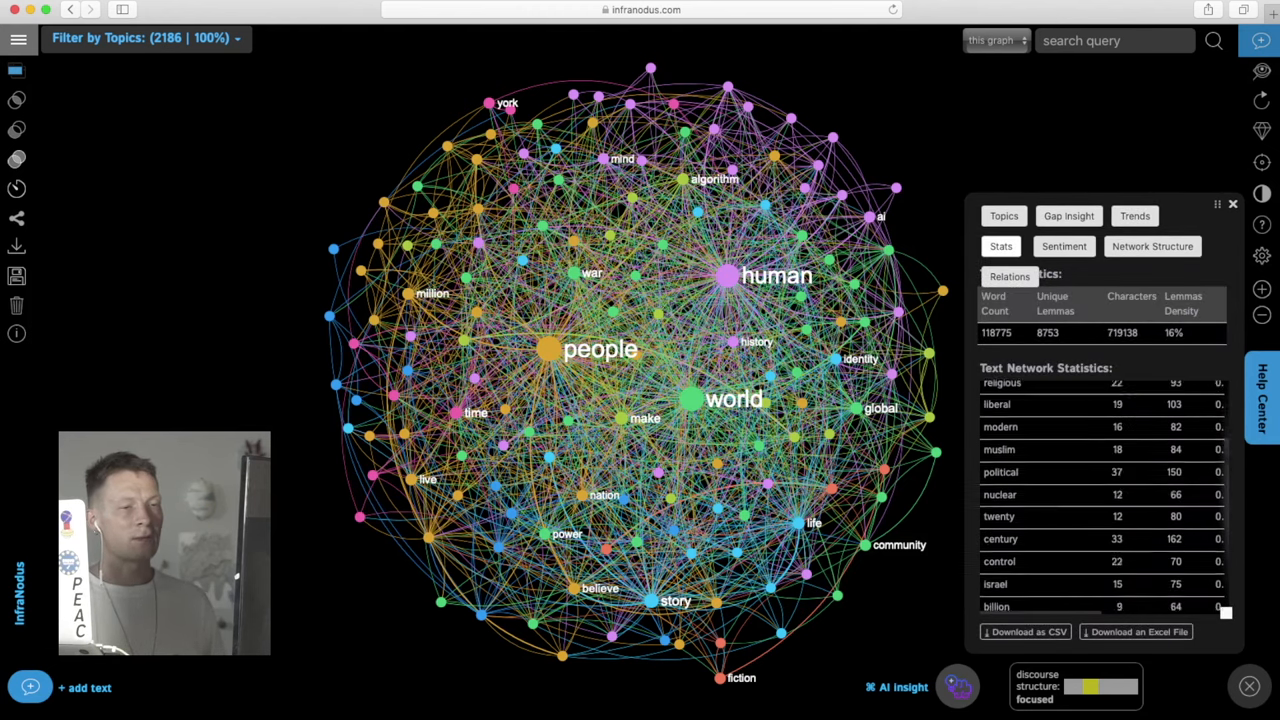
pyautogui.scroll(-3)
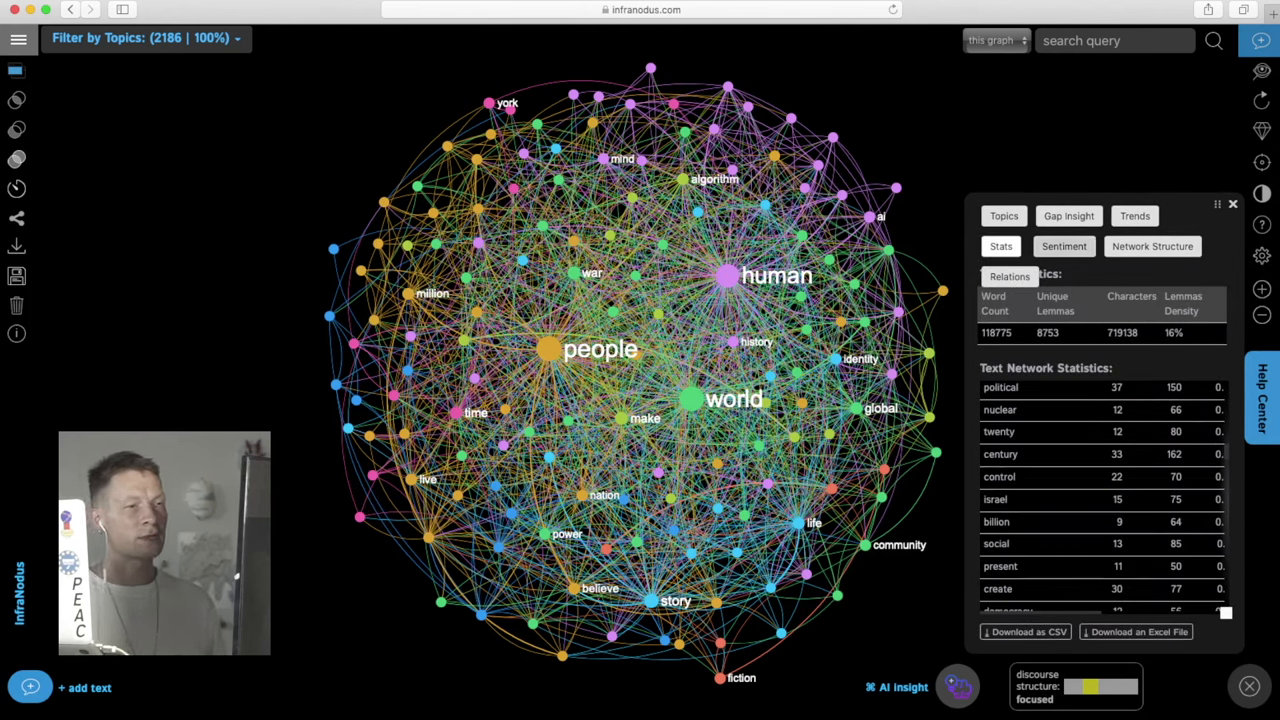
pyautogui.click(1064, 174)
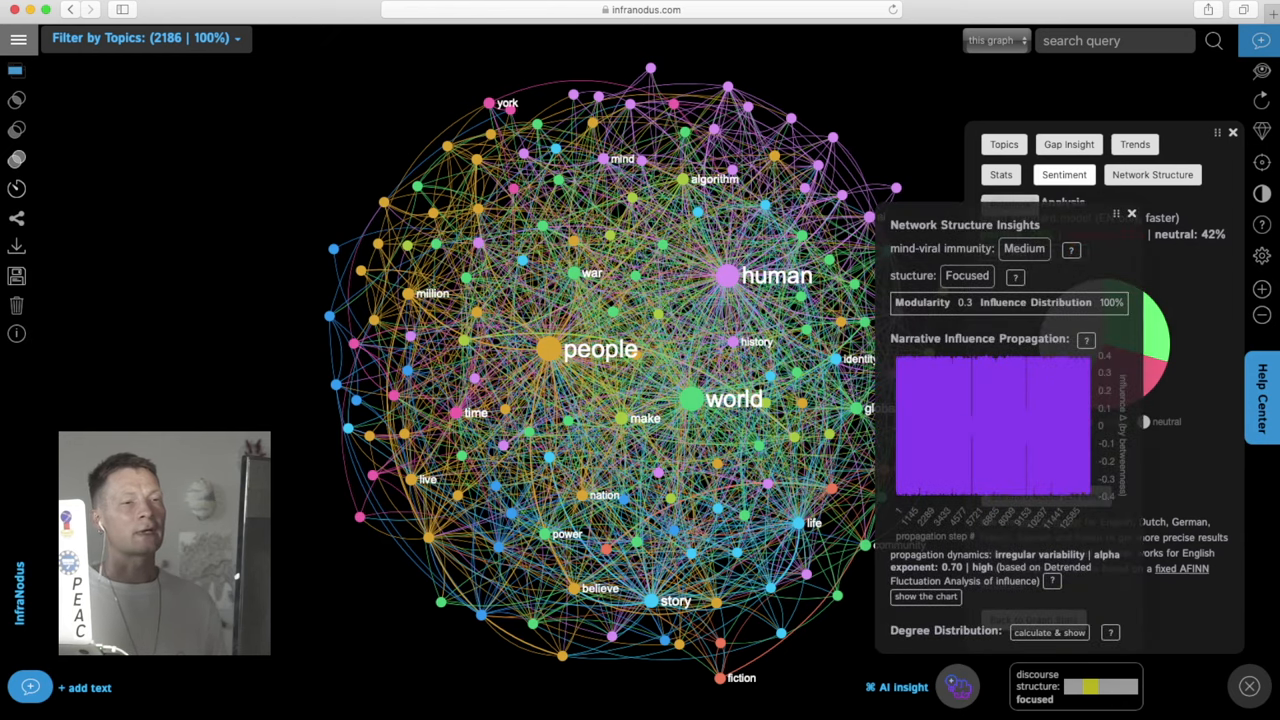
pyautogui.click(1064, 174)
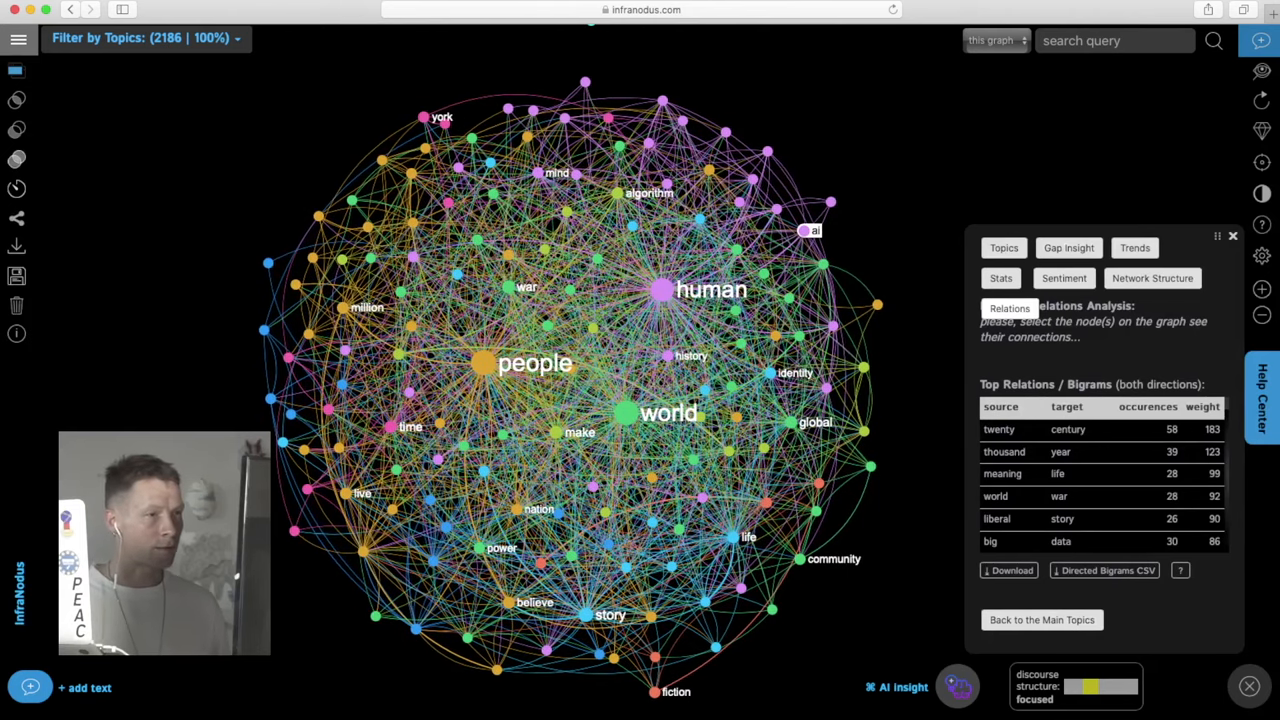
# Filter the graph to ai, human and ability, revealing shared connections make and create.
pyautogui.click(816, 230)
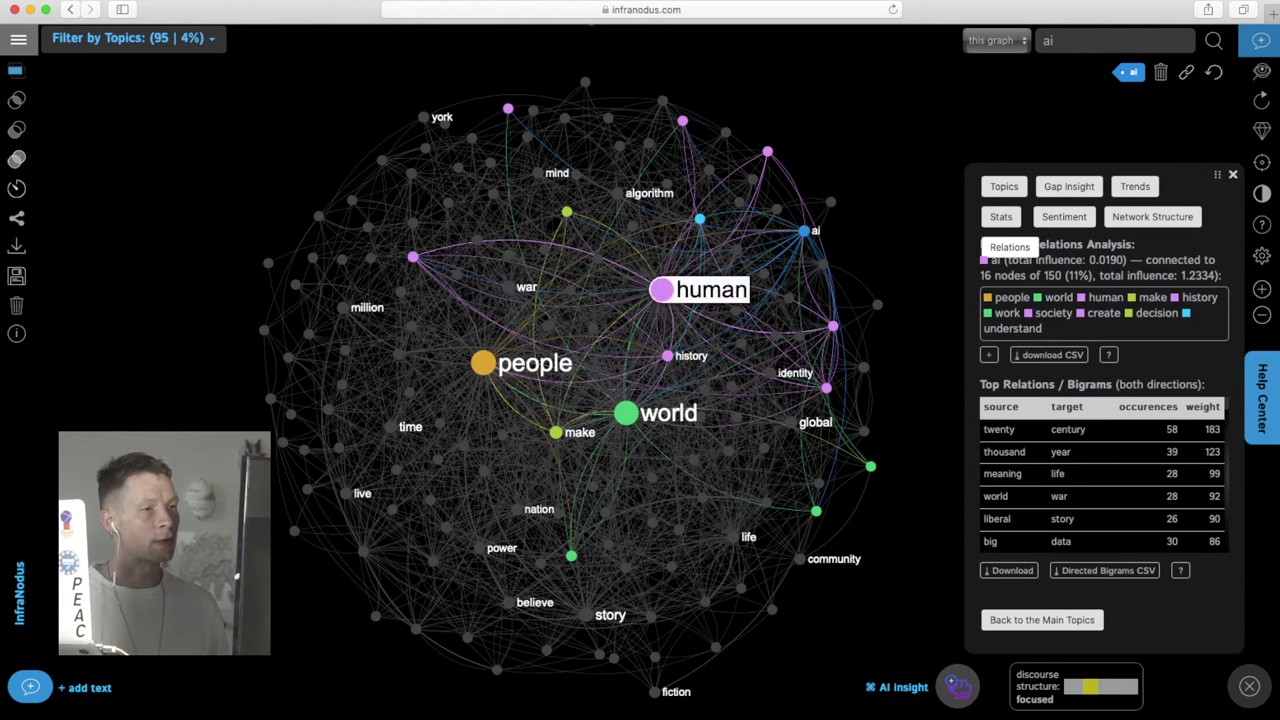
pyautogui.click(710, 288)
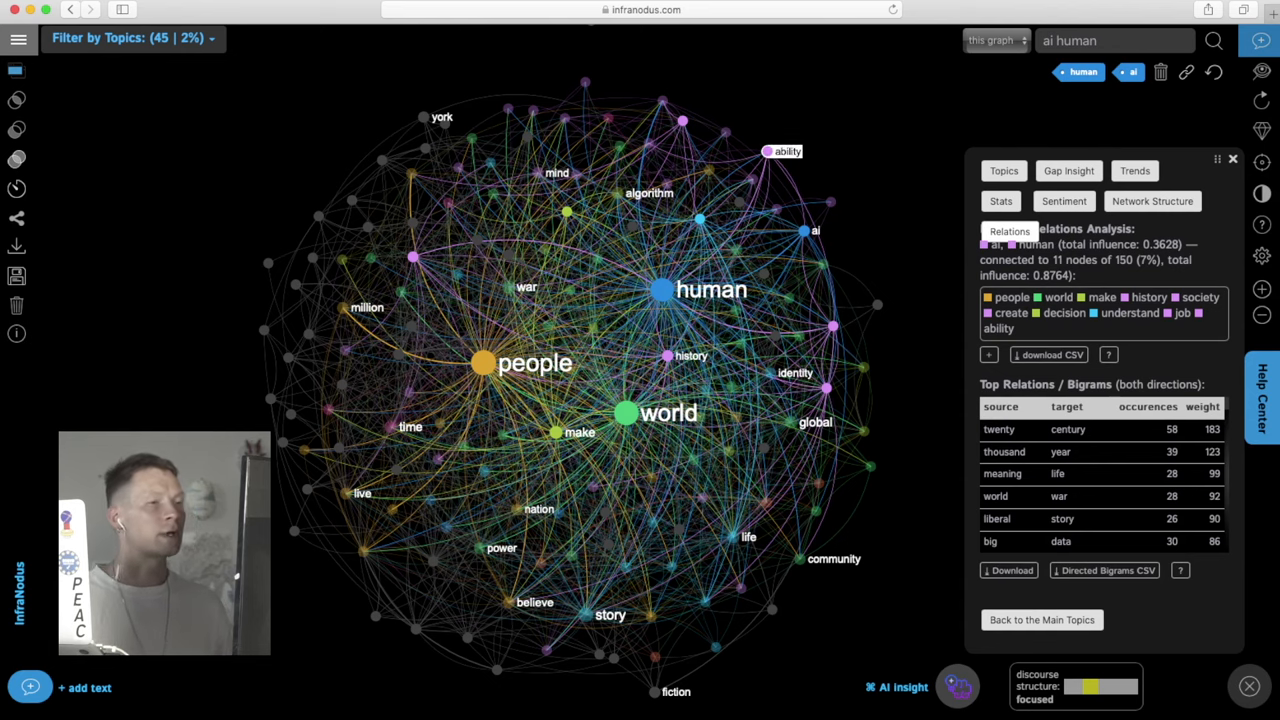
pyautogui.click(788, 152)
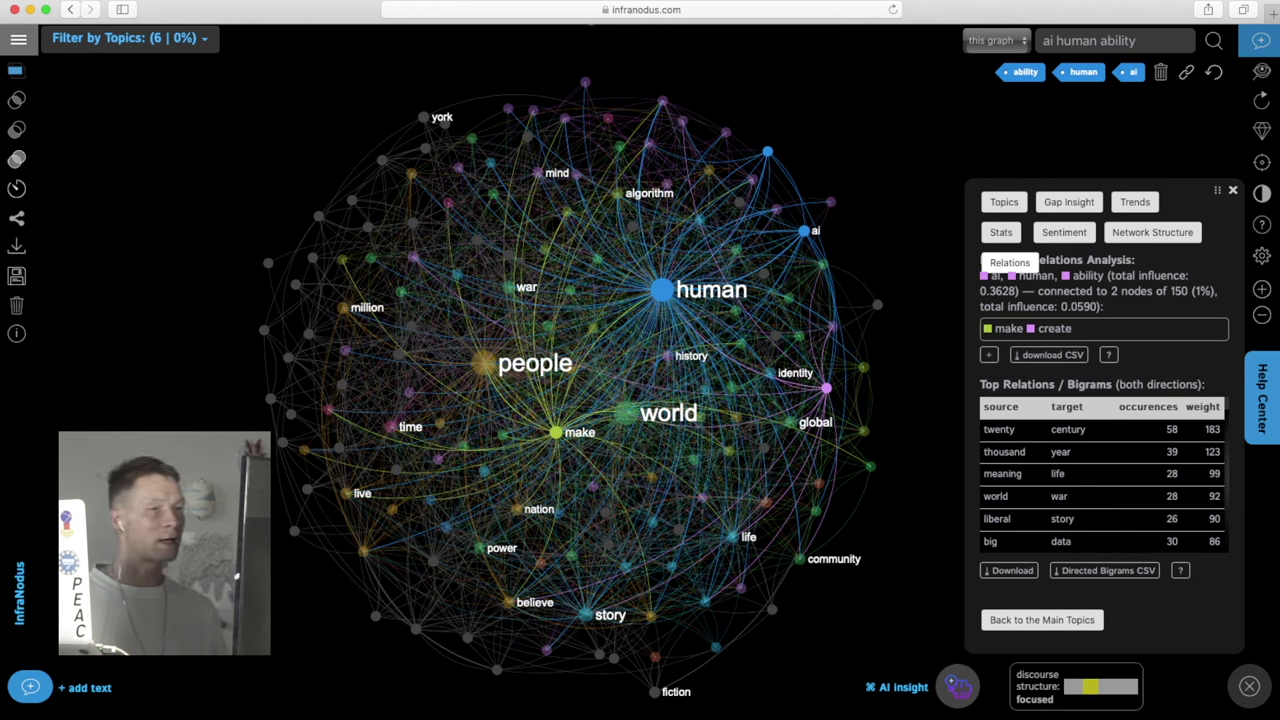
pyautogui.moveTo(16, 68)
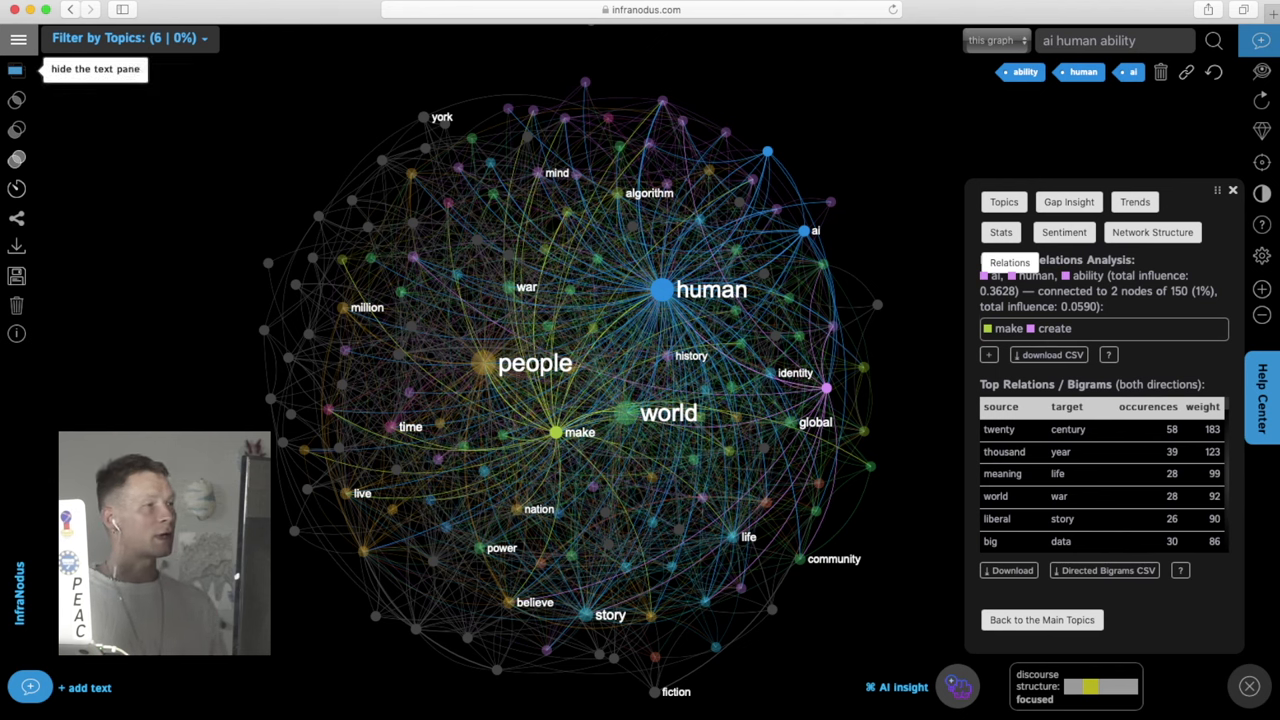
pyautogui.click(16, 70)
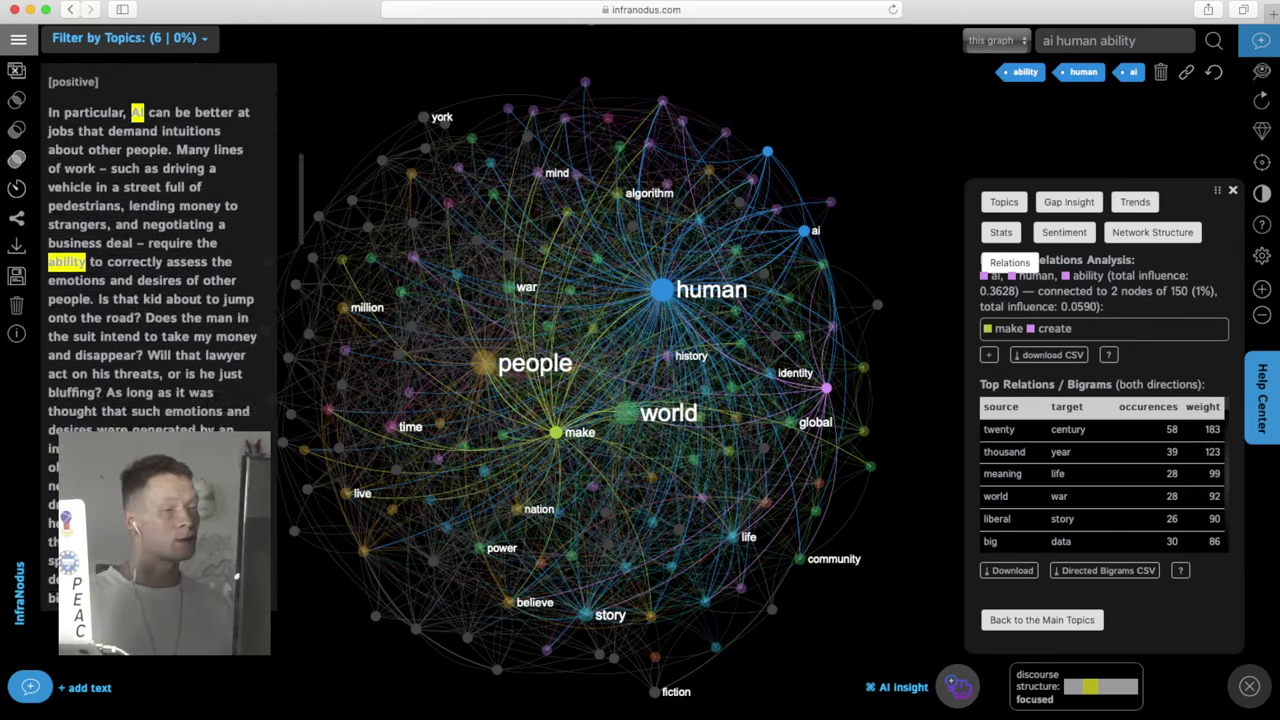
pyautogui.scroll(-3)
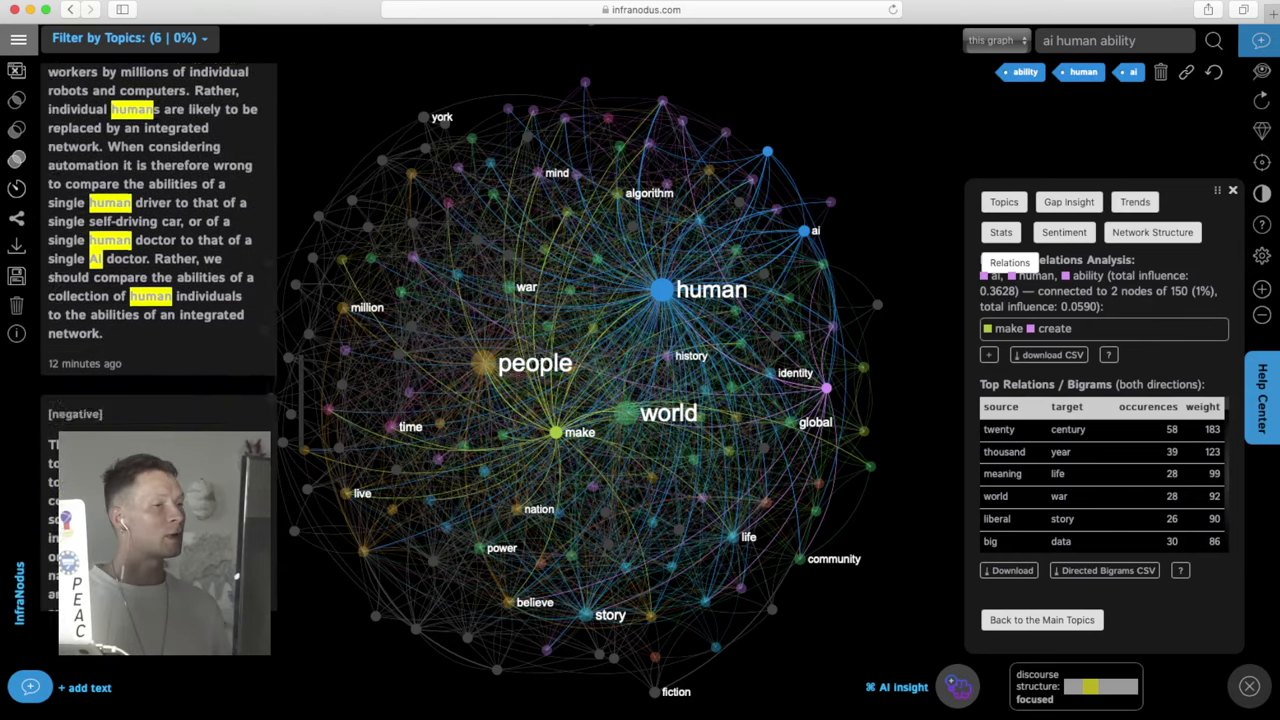
pyautogui.scroll(-3)
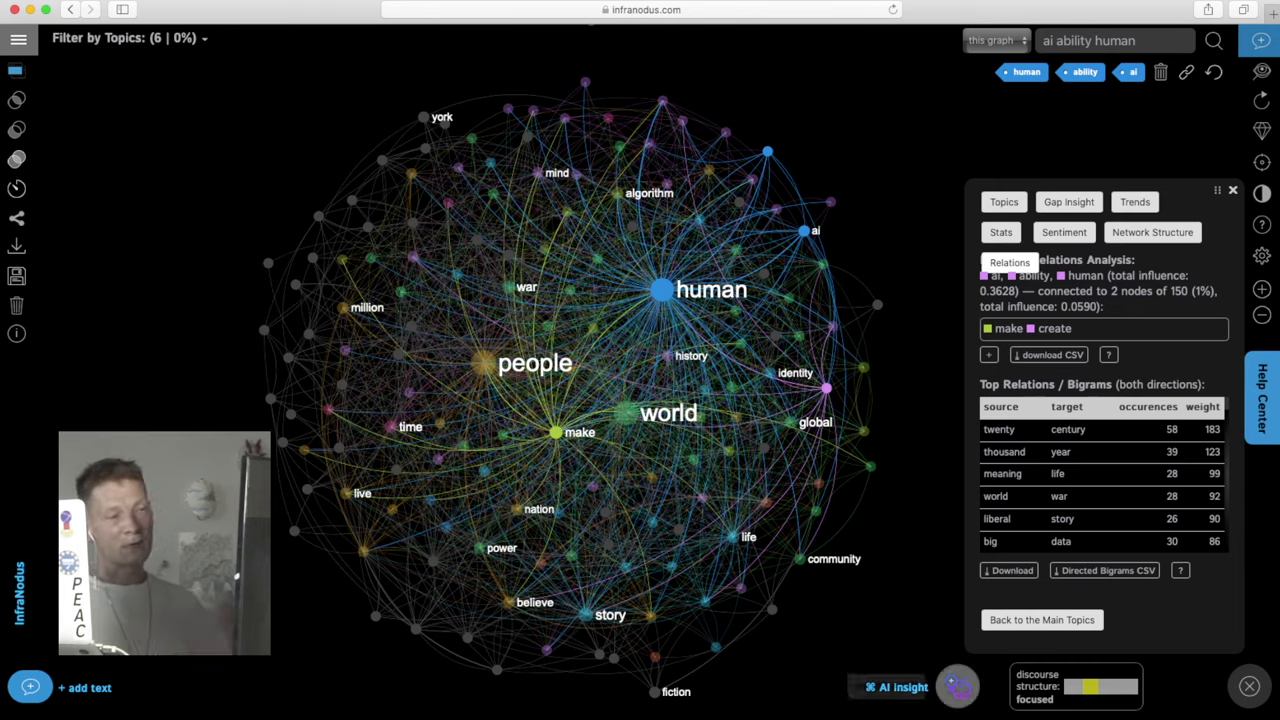
# Generate GPT-3 Facts via AI Insight for ai, ability and human, then reset to the full graph.
pyautogui.click(902, 686)
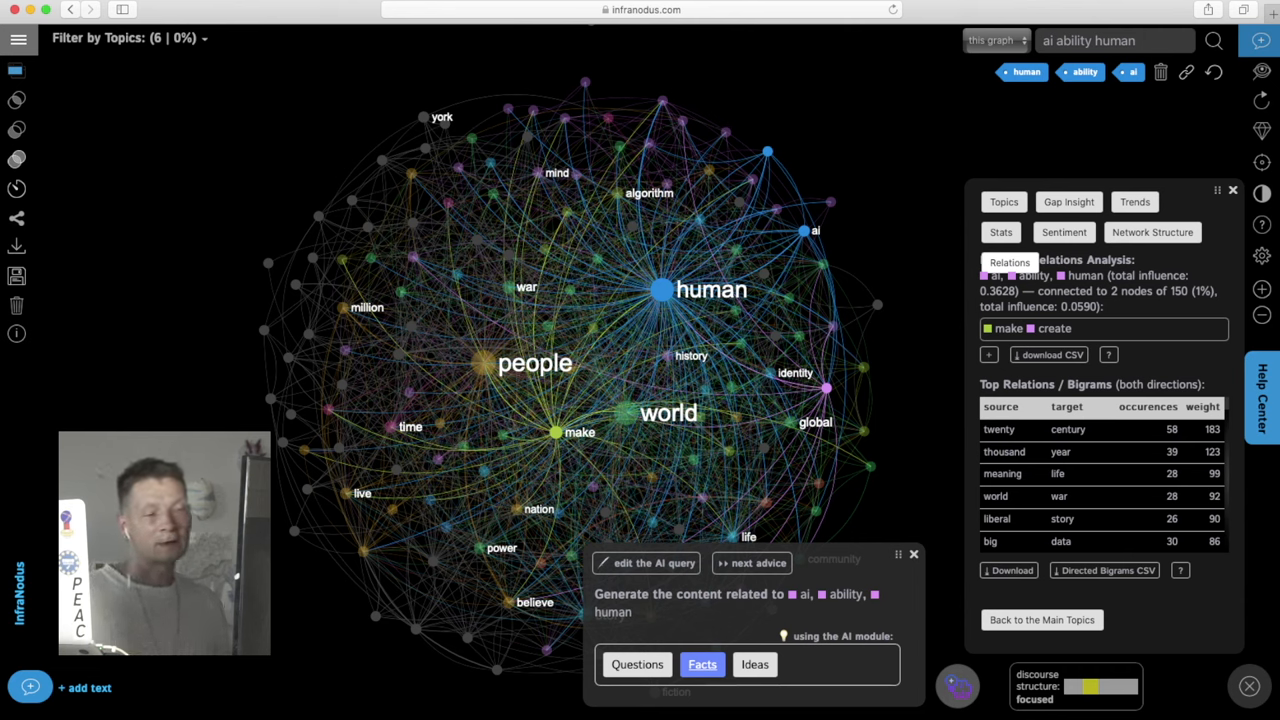
pyautogui.click(702, 664)
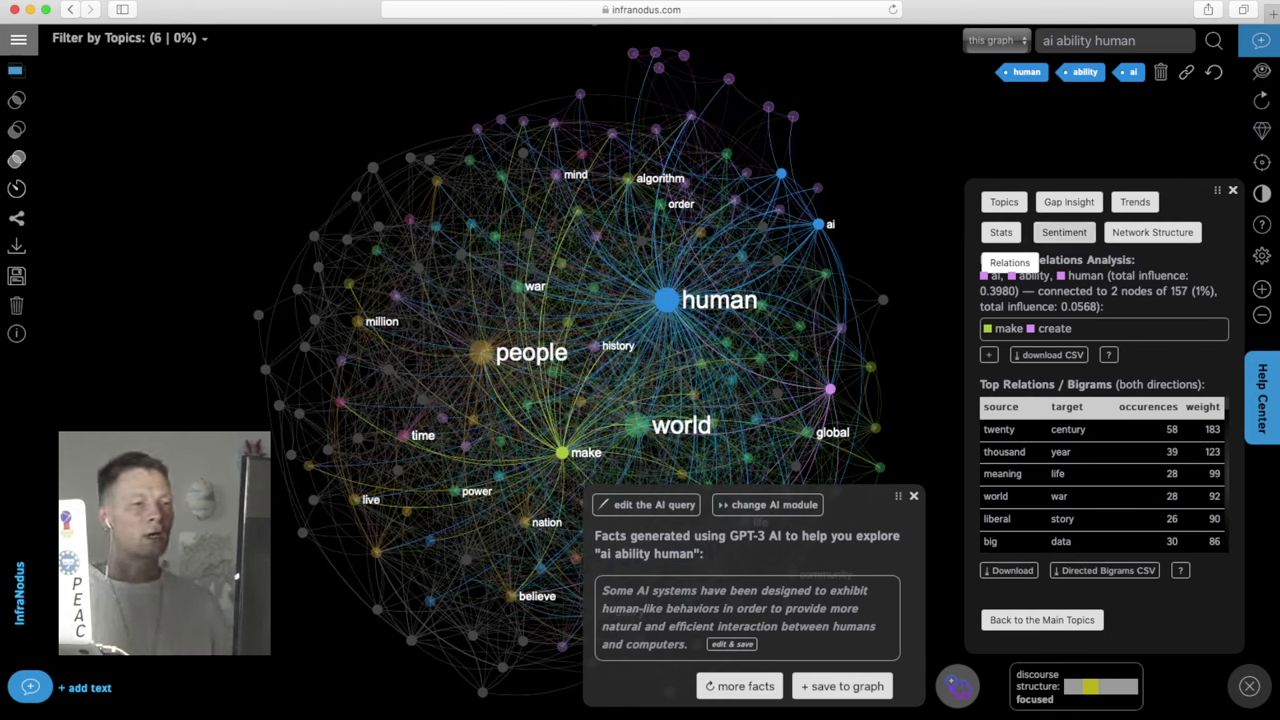
pyautogui.click(912, 496)
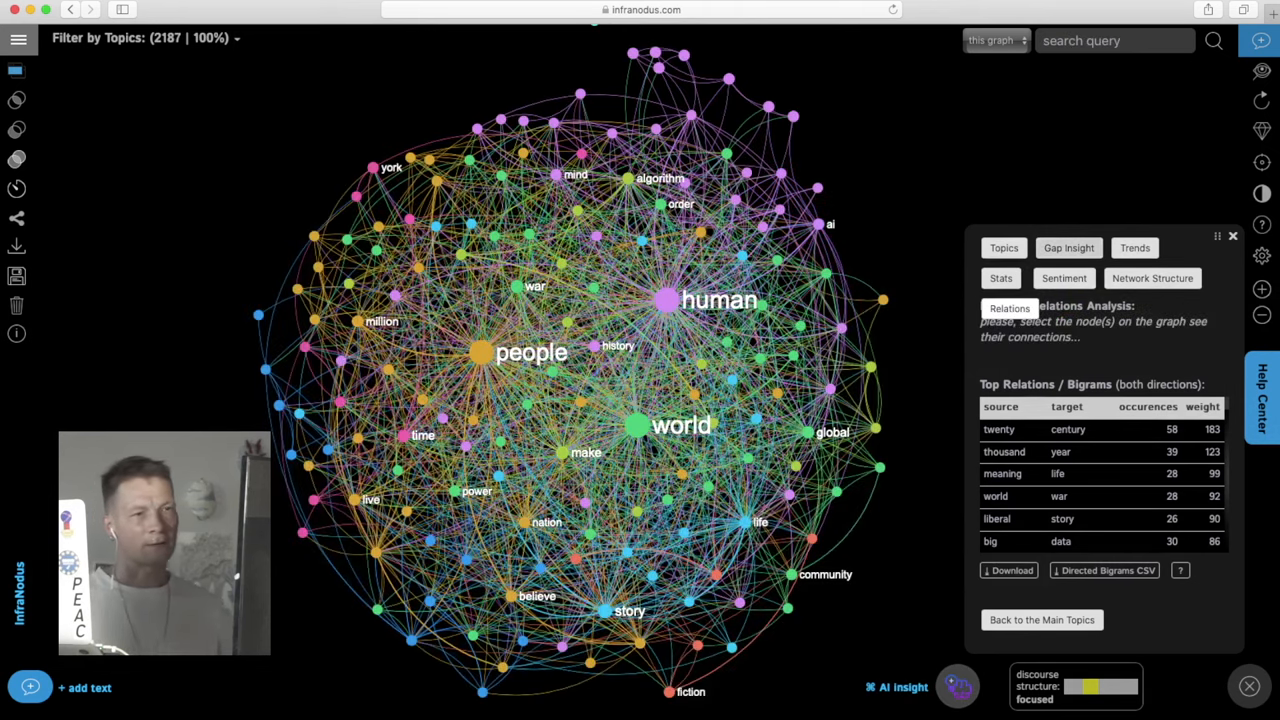
# Use Gap Insight to reveal the gap between story–life–identity and people–believe–live topics.
pyautogui.click(1232, 236)
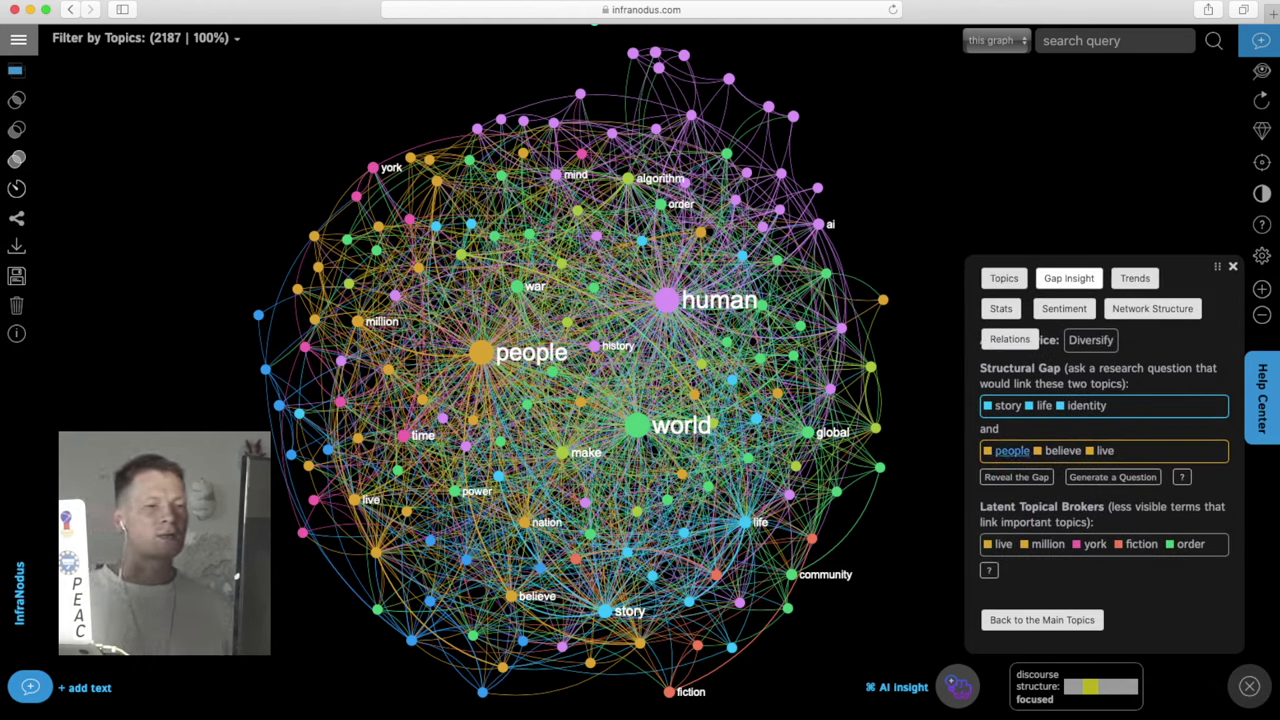
pyautogui.moveTo(1016, 476)
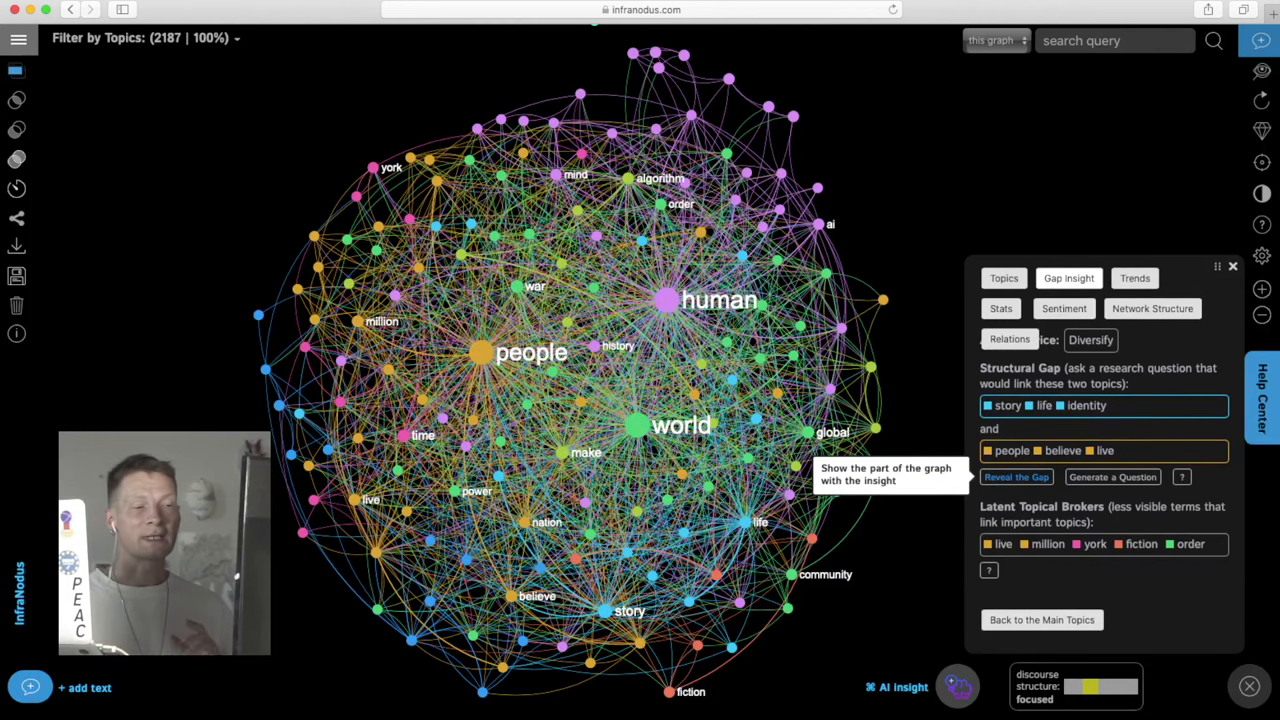
pyautogui.click(1016, 476)
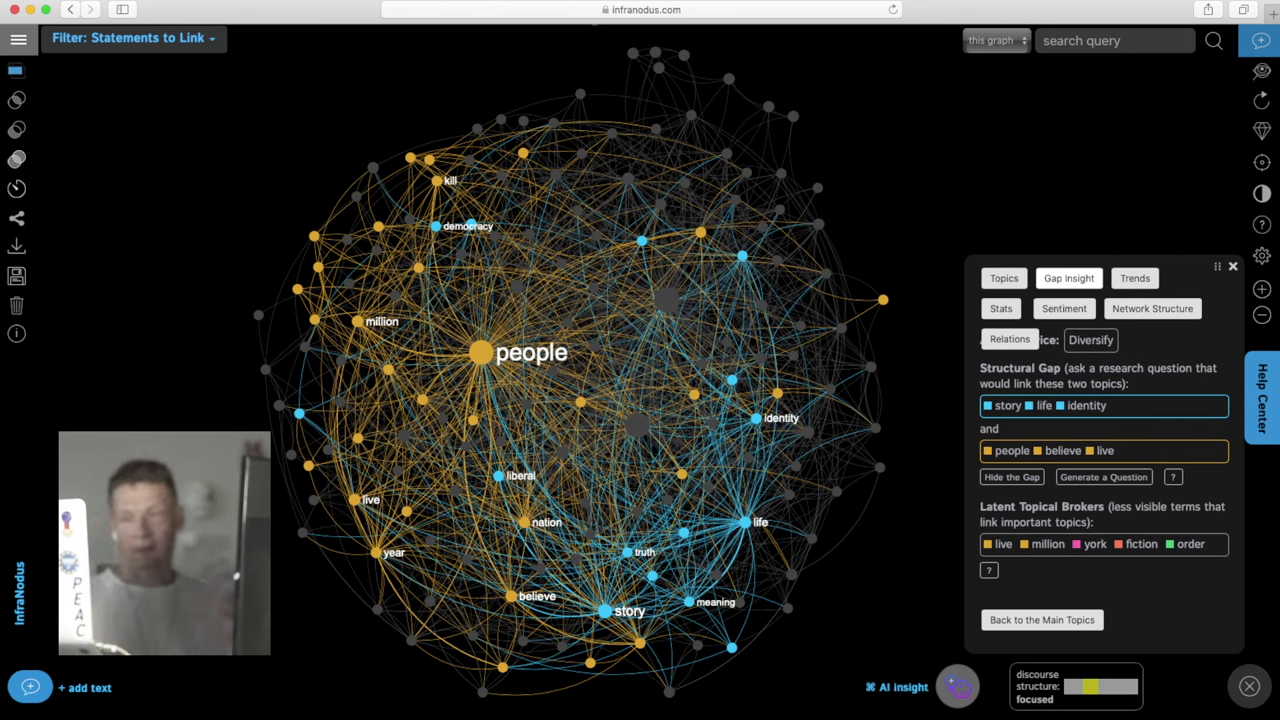
# Ask AI Insight for next gap advice and start generating Facts linking the two clusters.
pyautogui.click(896, 688)
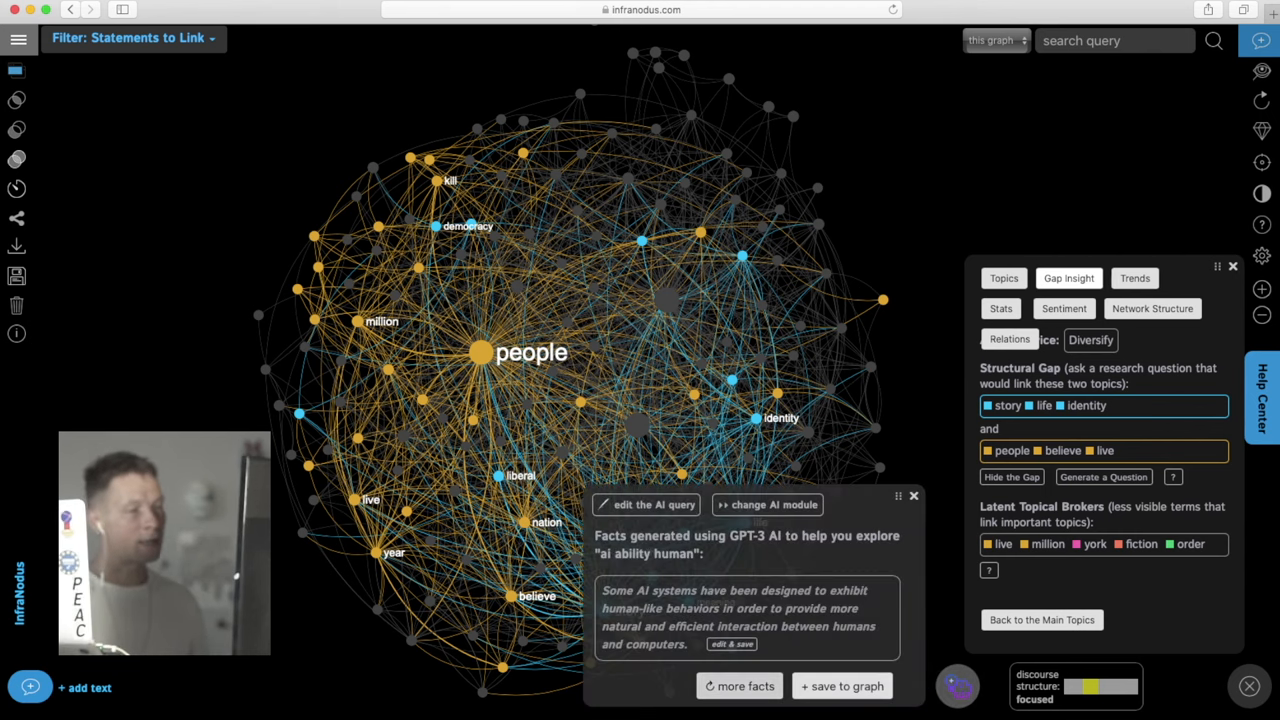
pyautogui.click(740, 684)
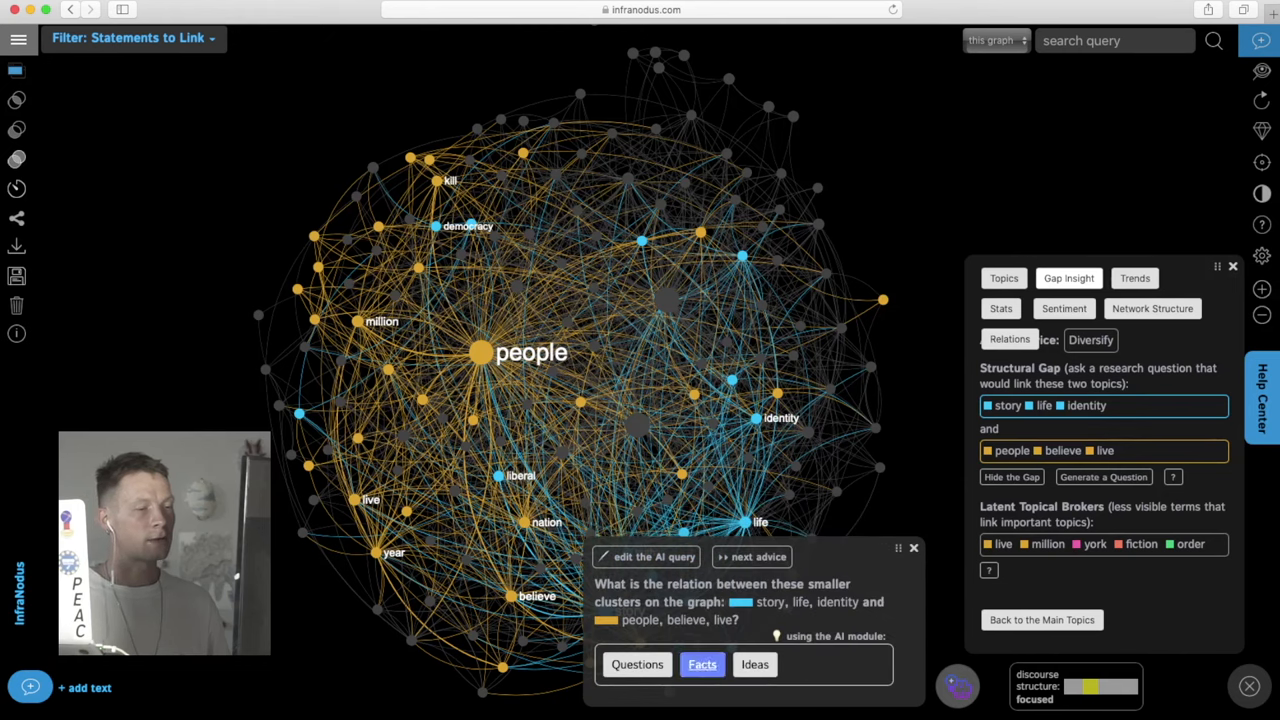
pyautogui.click(702, 664)
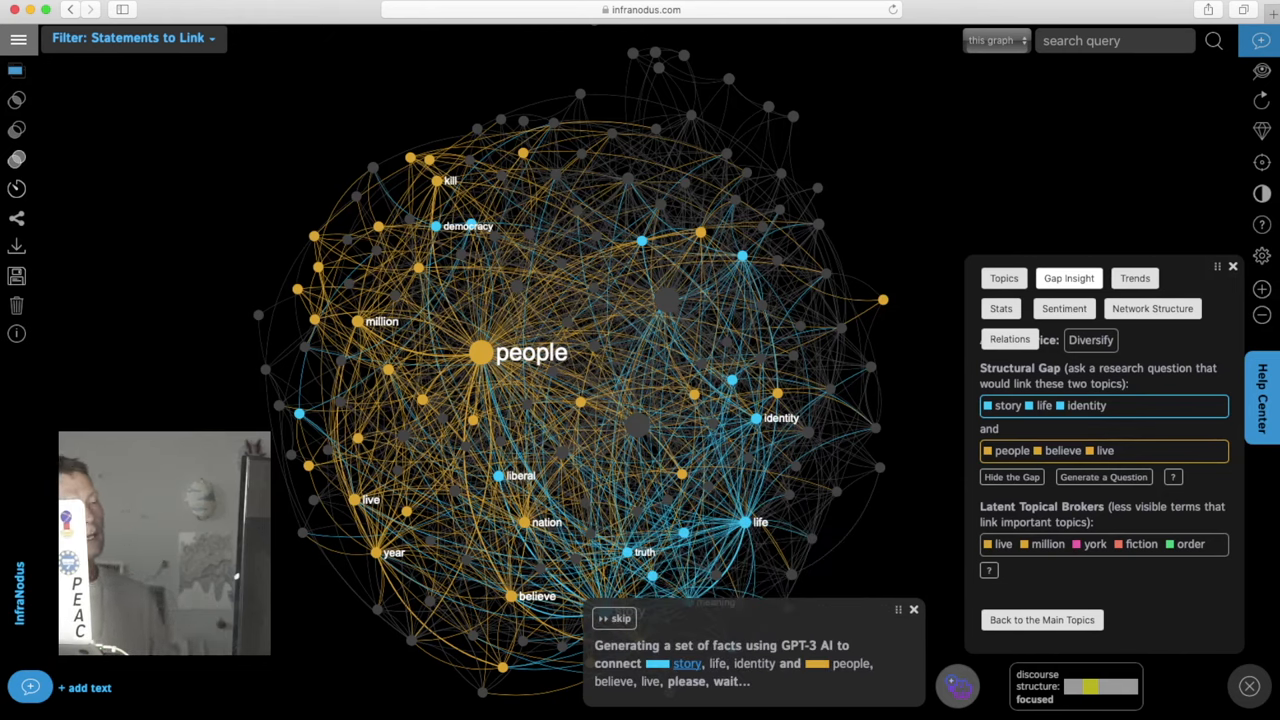